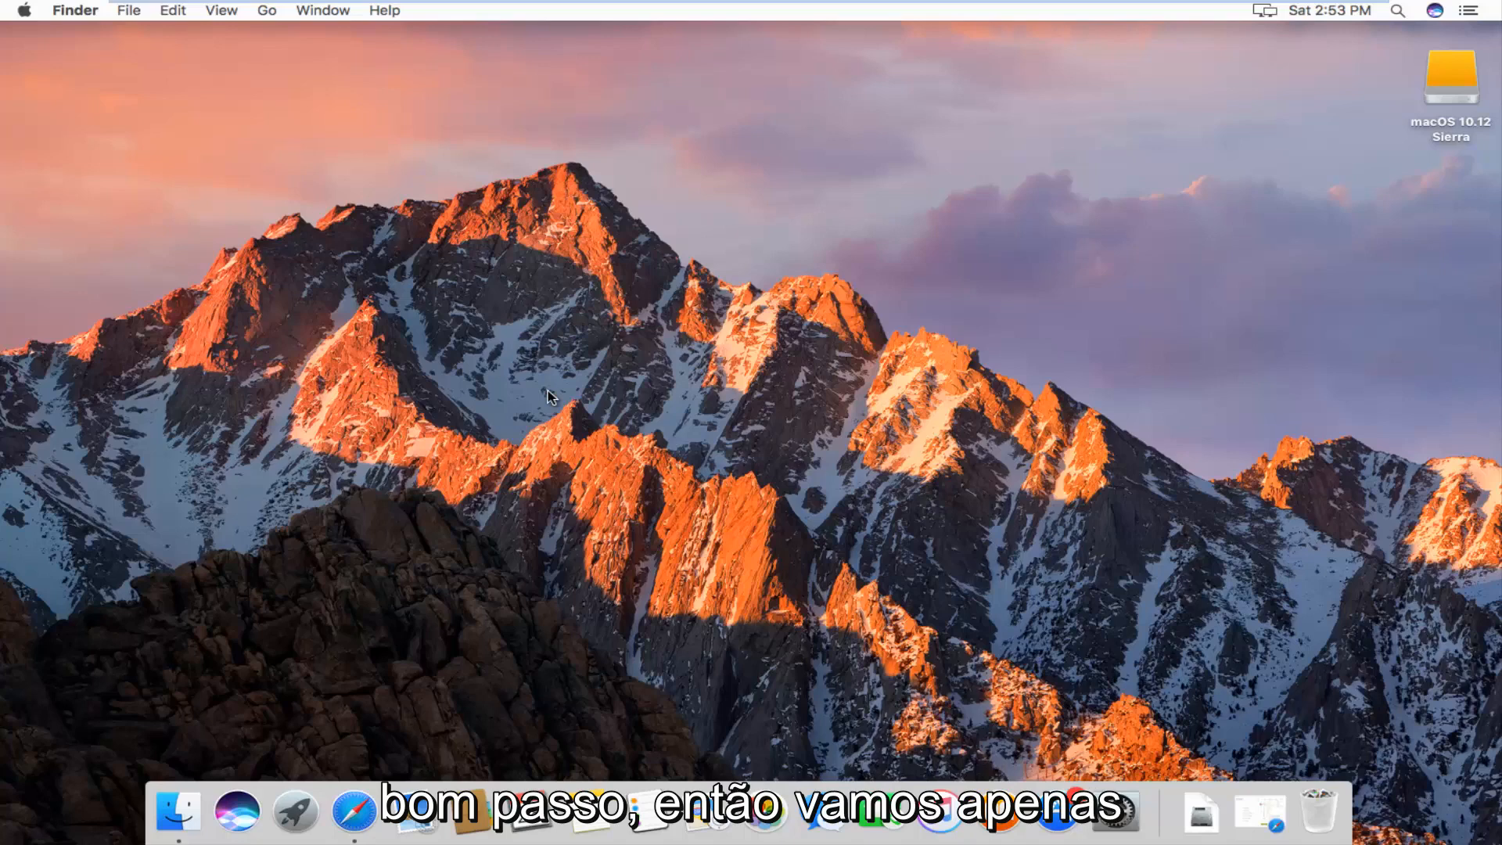
{"action": "mouse_move", "coordinate": [441, 372]}
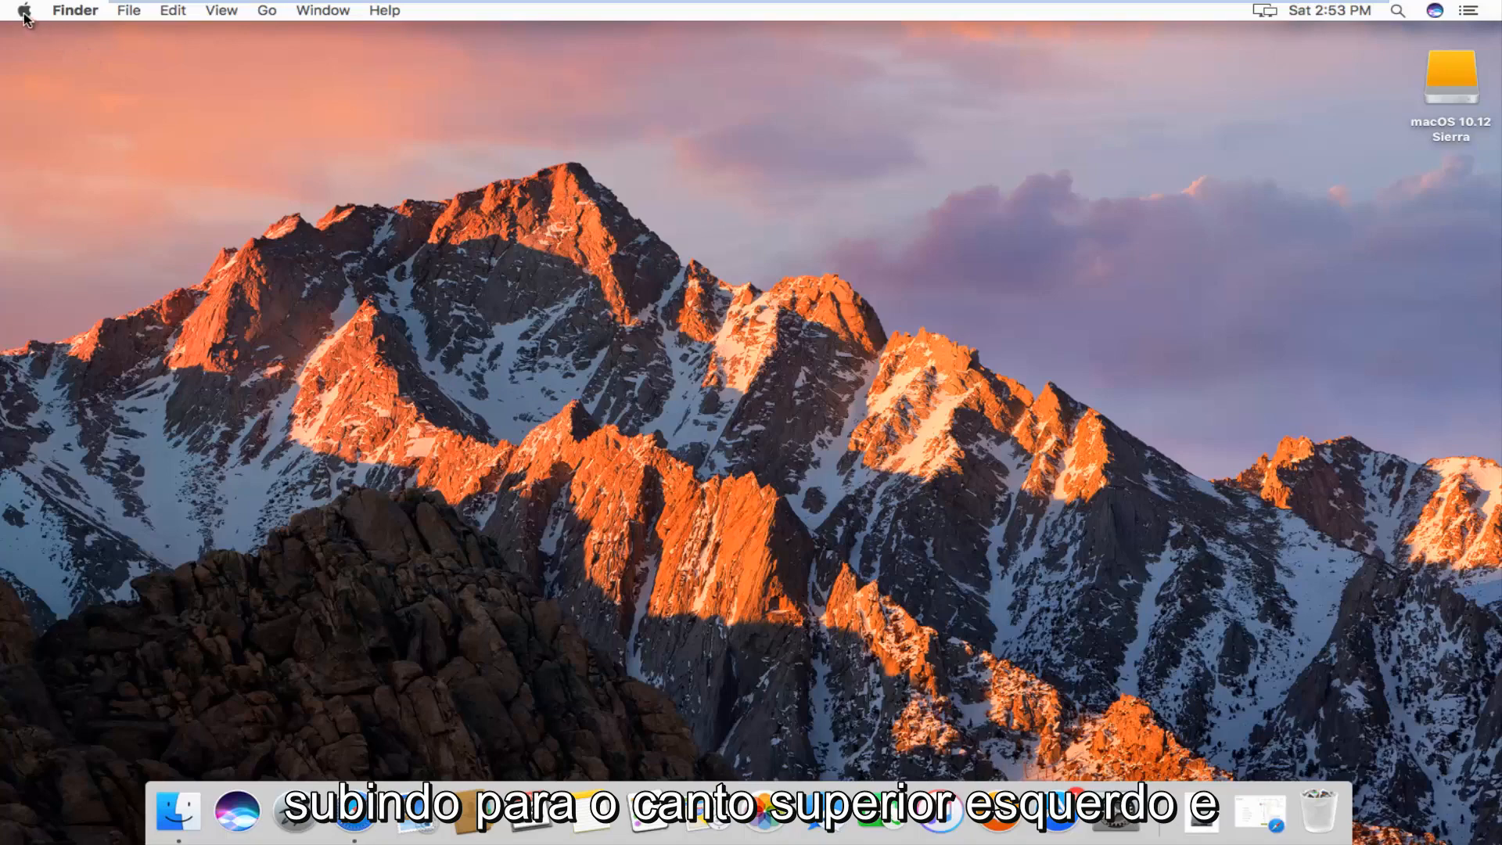
Step: Open the Apple menu from the Finder menu bar
{"action": "left_click", "coordinate": [26, 10]}
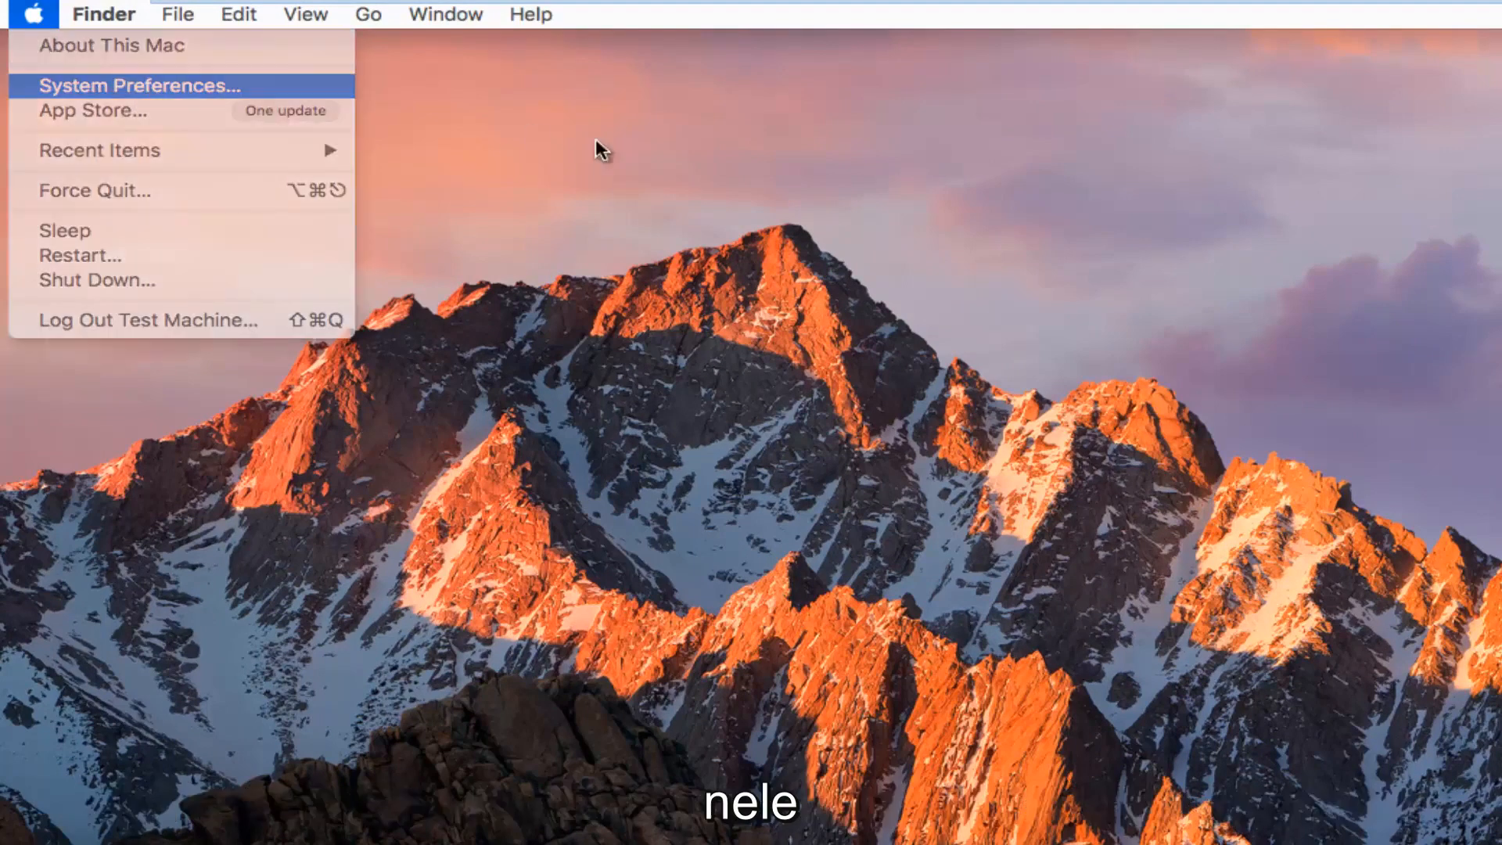
Step: Launch System Preferences and go to the Users & Groups pane
{"action": "left_click", "coordinate": [139, 86]}
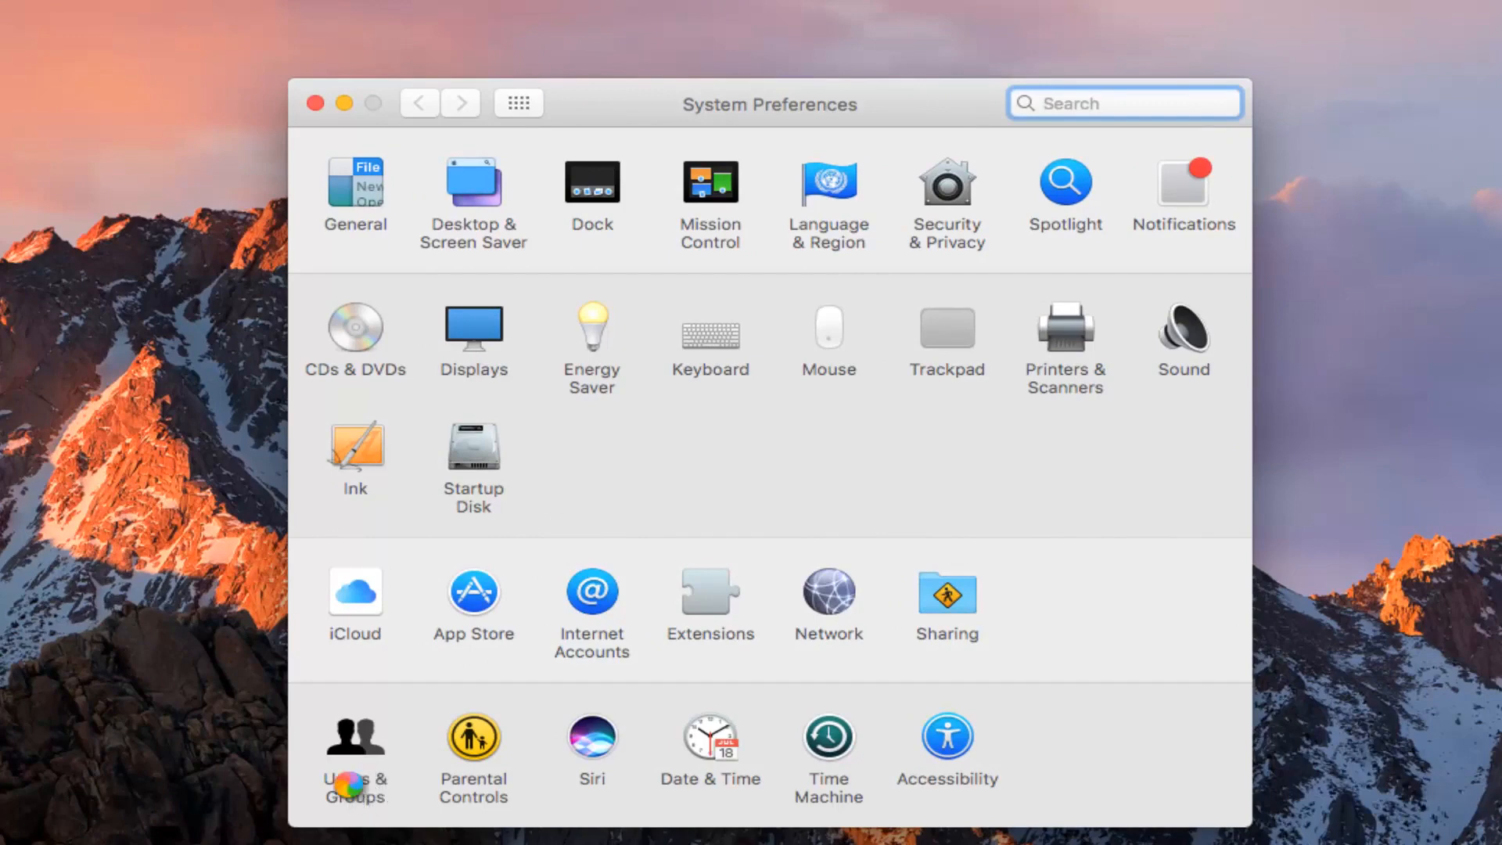
{"action": "left_click", "coordinate": [355, 748]}
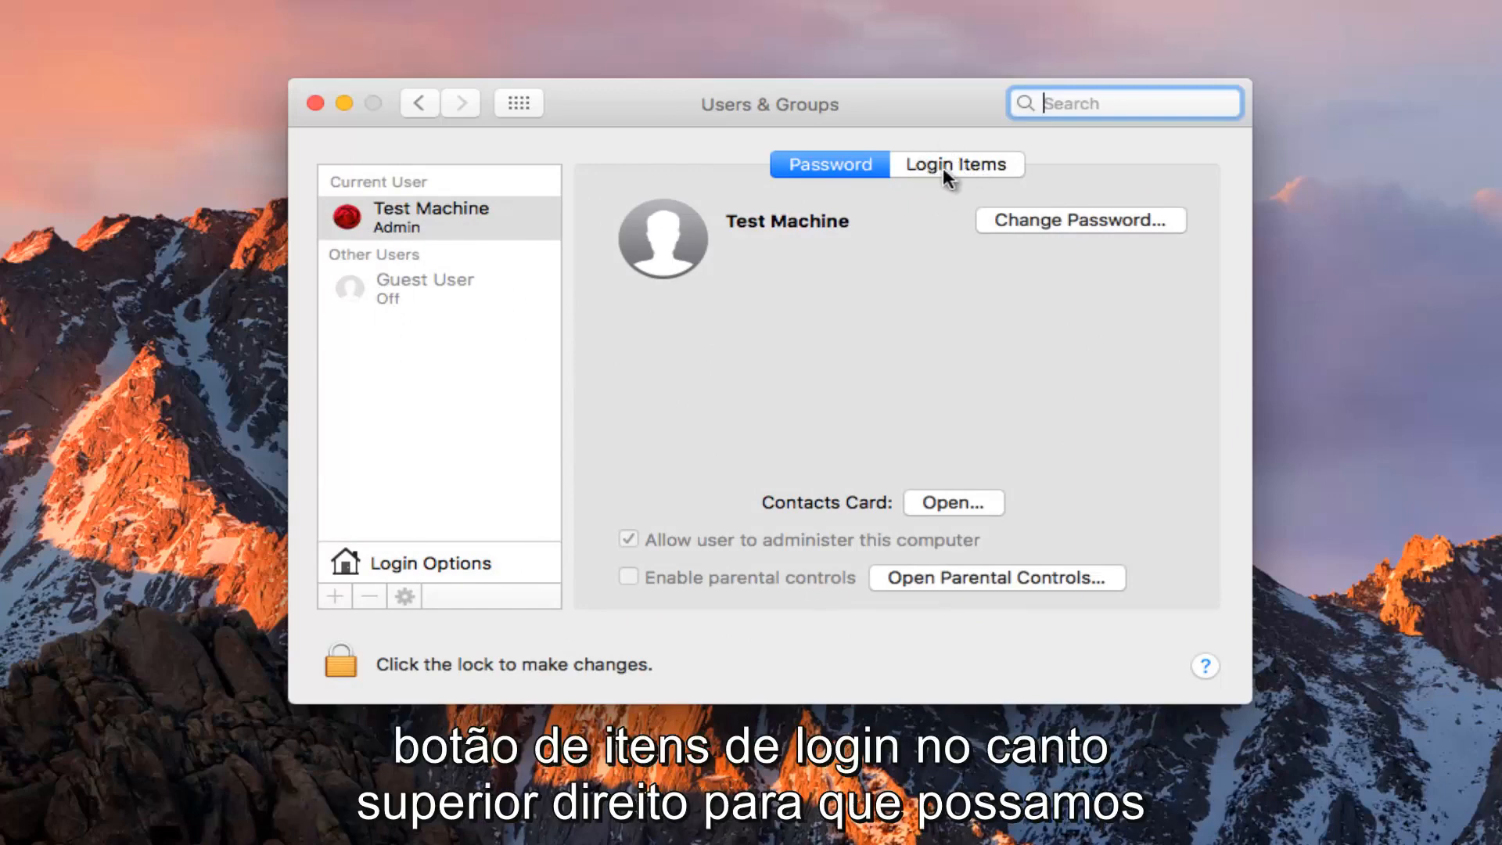
Step: Show the Login Items list and select iTunesHelper
{"action": "left_click", "coordinate": [956, 163]}
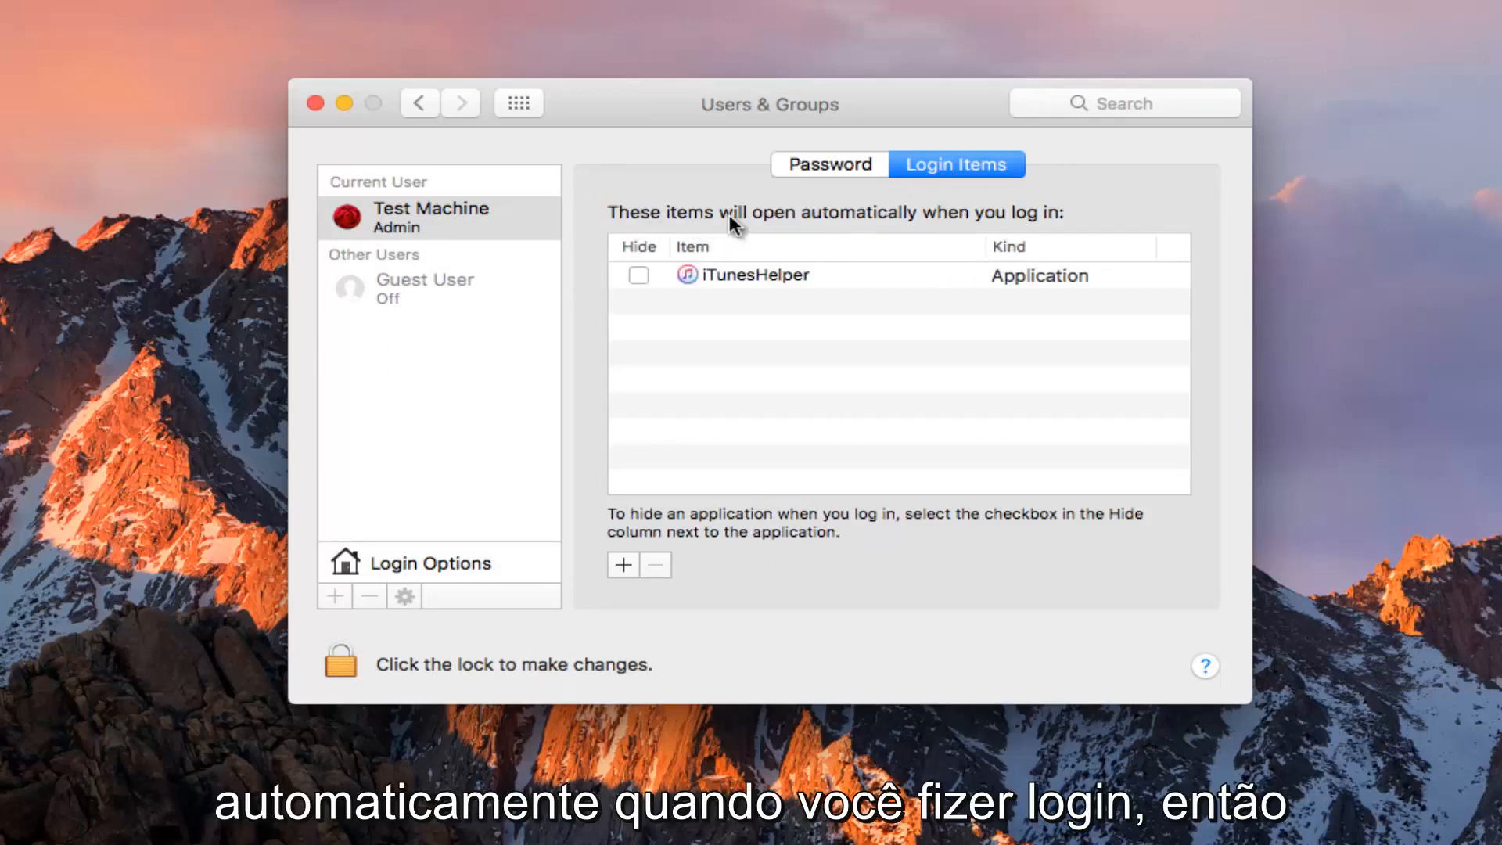
{"action": "mouse_move", "coordinate": [743, 292]}
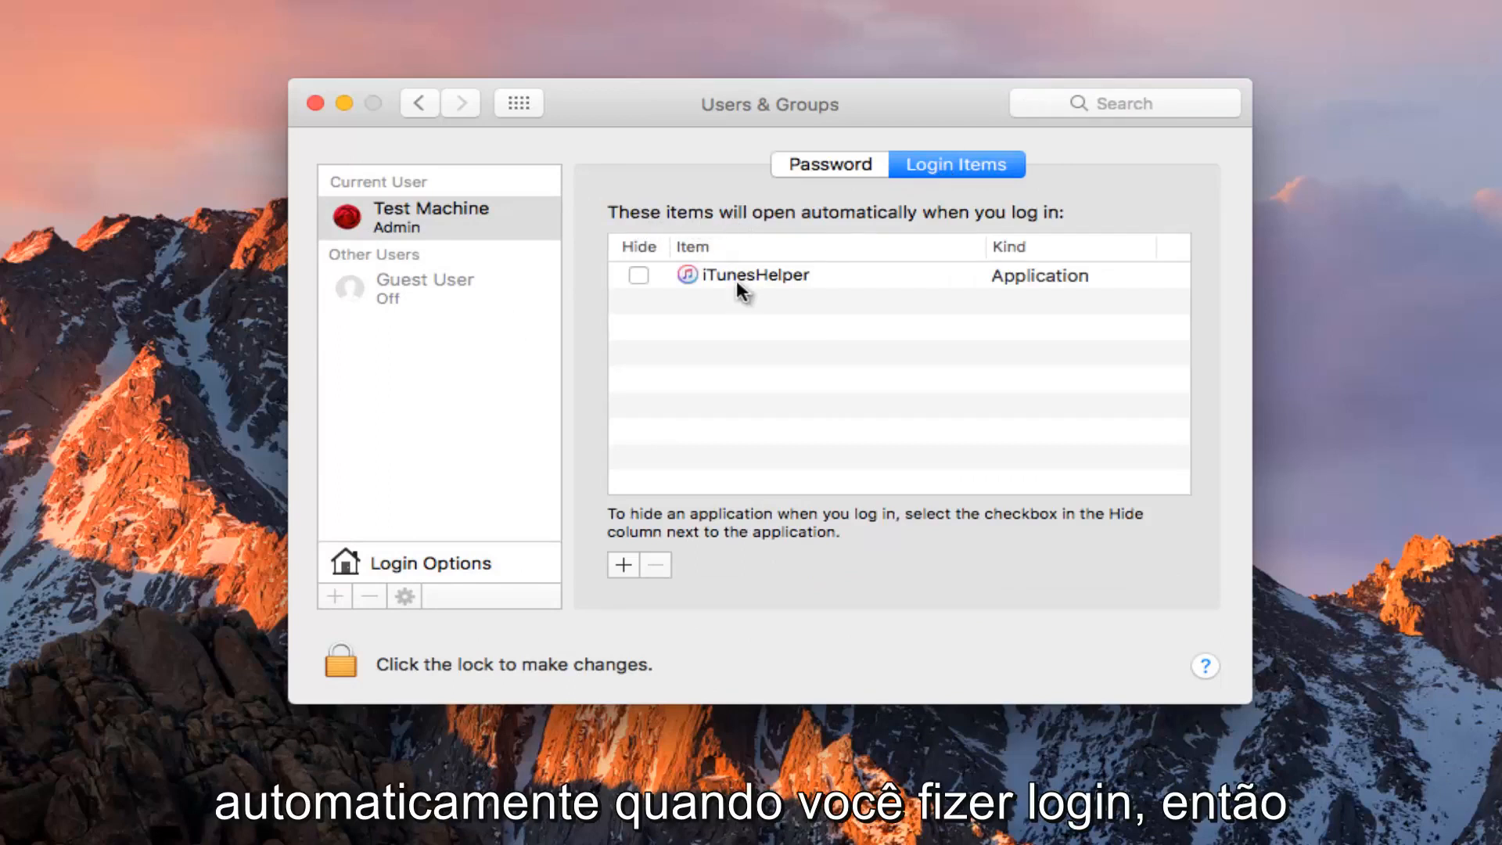
{"action": "mouse_move", "coordinate": [800, 372]}
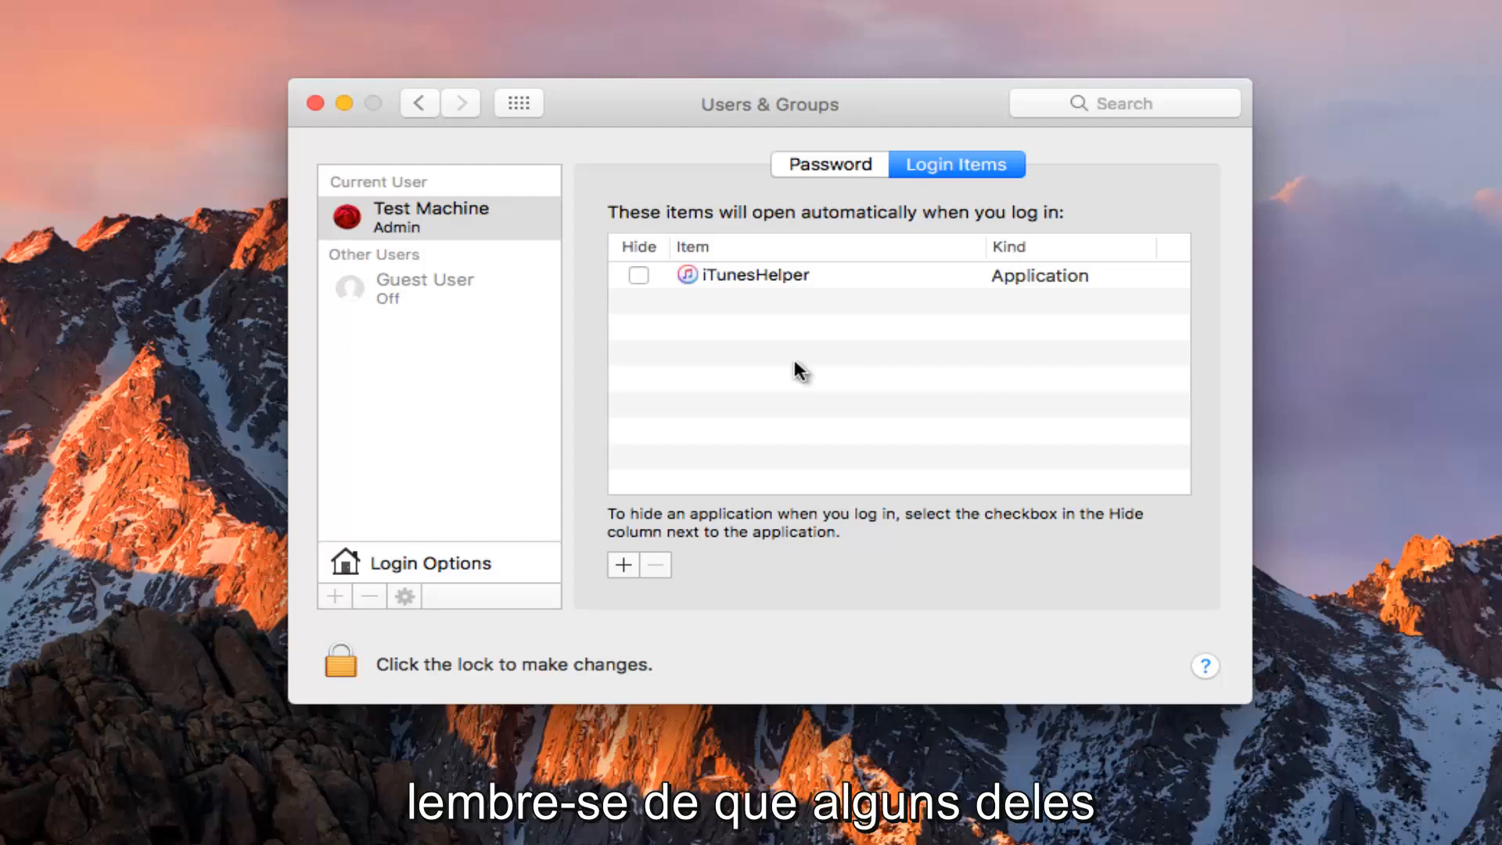
{"action": "mouse_move", "coordinate": [785, 375]}
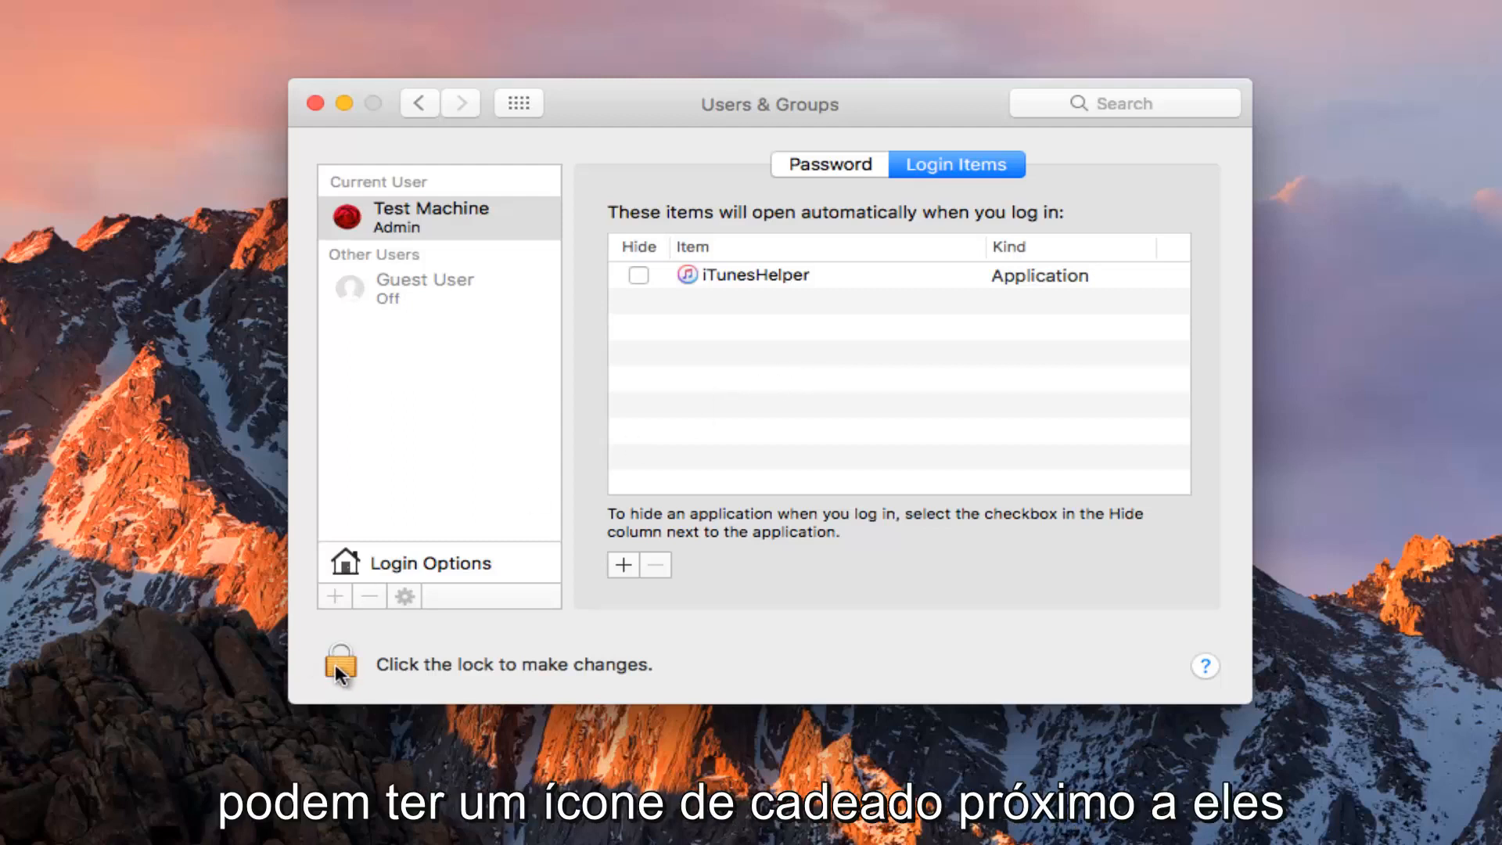
{"action": "mouse_move", "coordinate": [742, 288]}
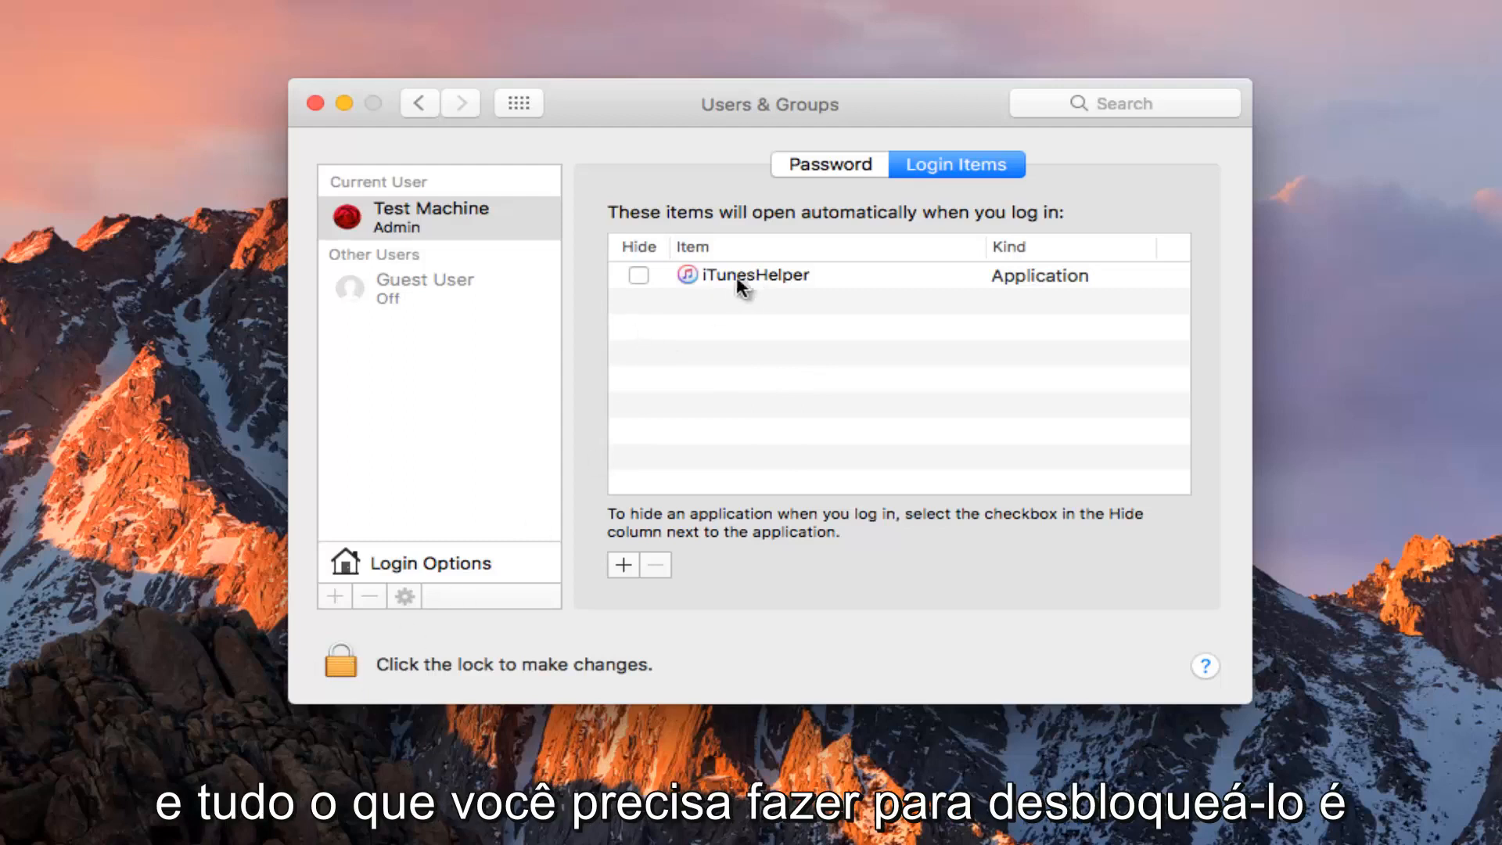
{"action": "left_click", "coordinate": [757, 275]}
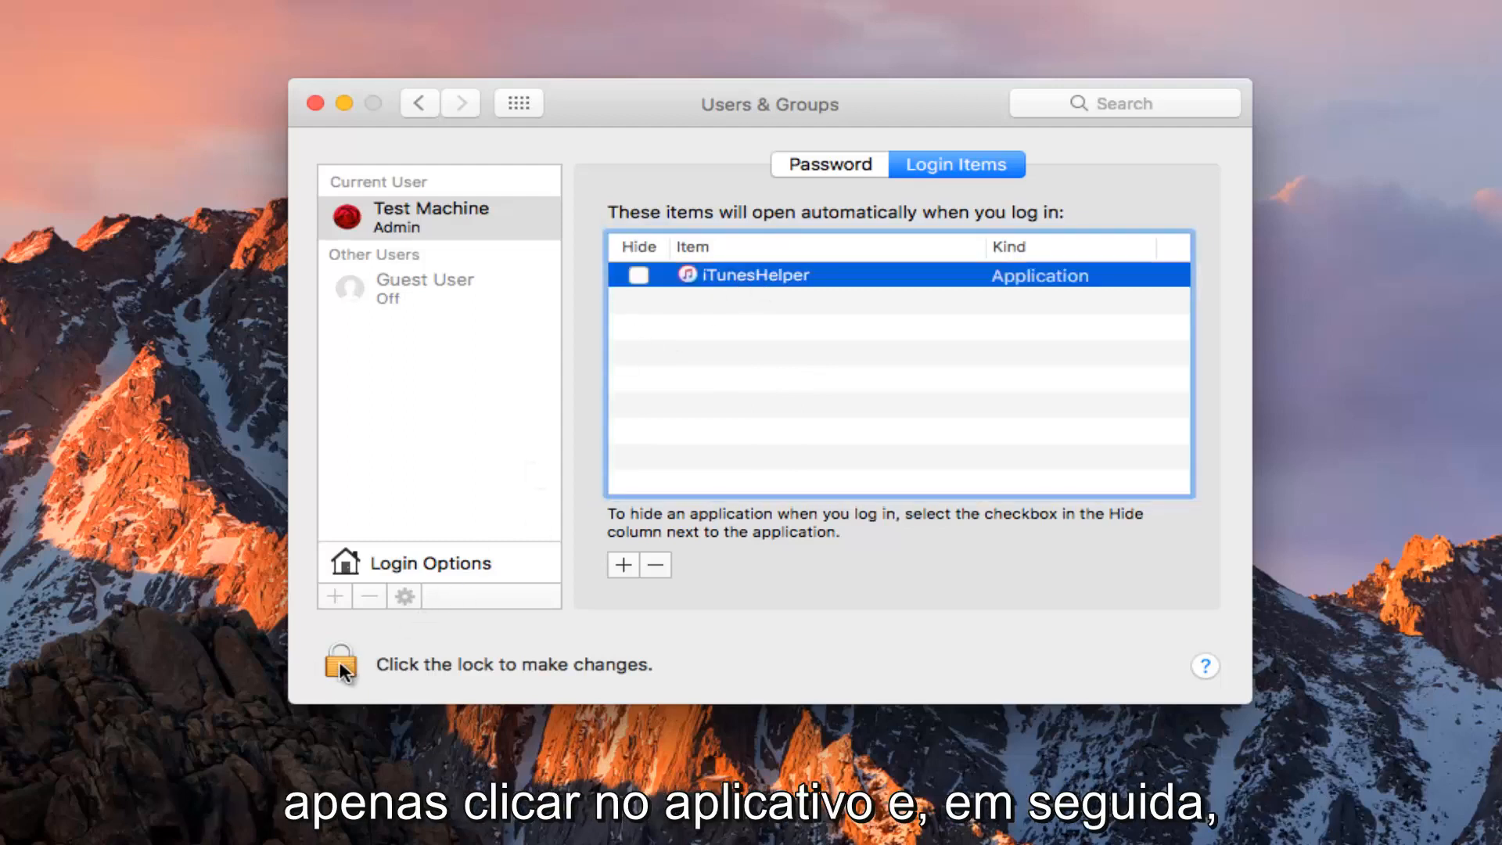
Step: Unlock the padlock by authenticating with the account password
{"action": "left_click", "coordinate": [339, 664]}
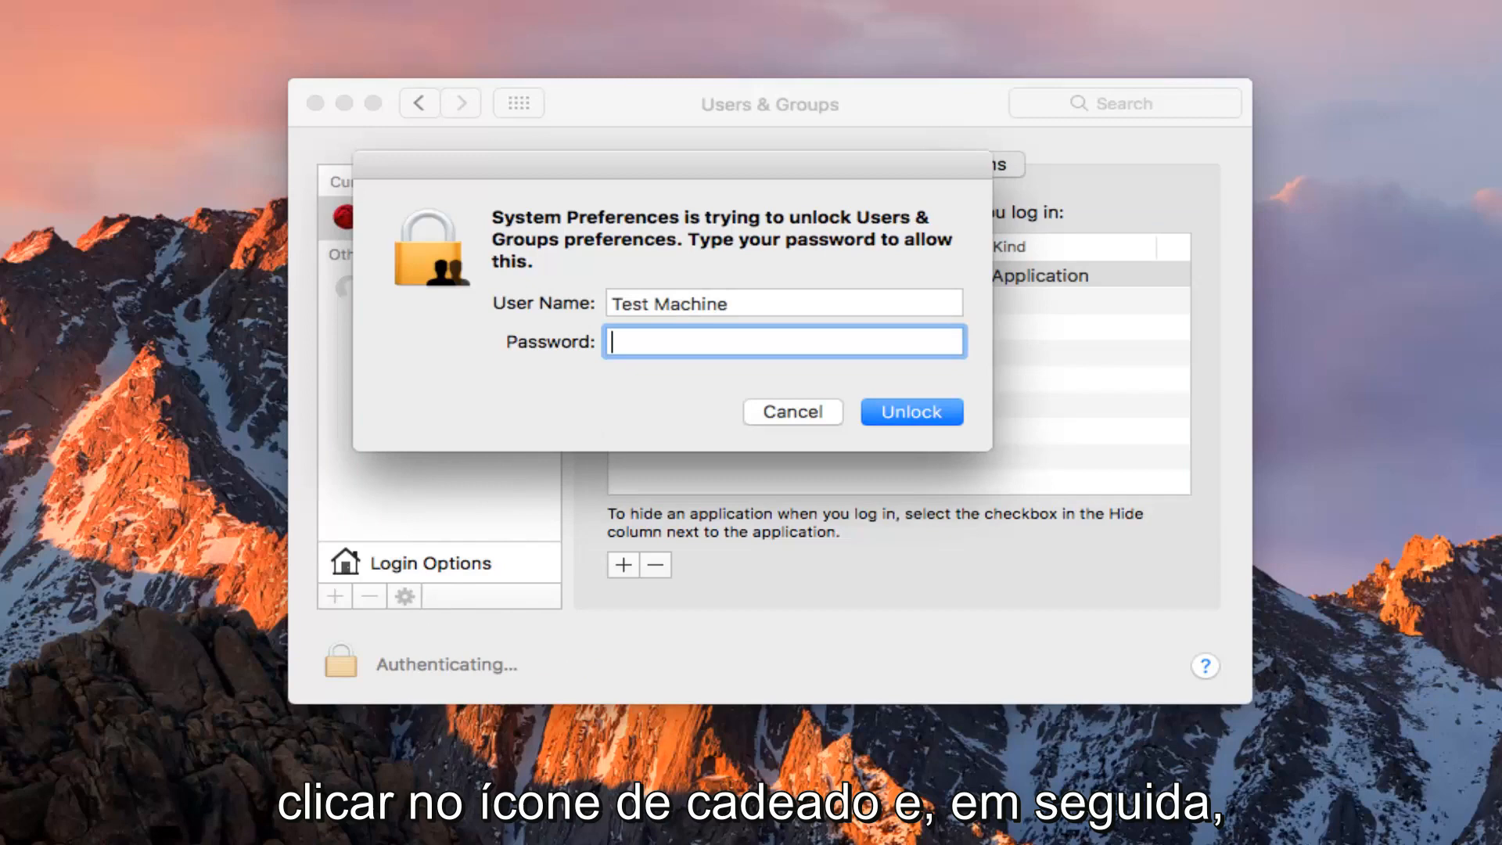
{"action": "type", "text": "password"}
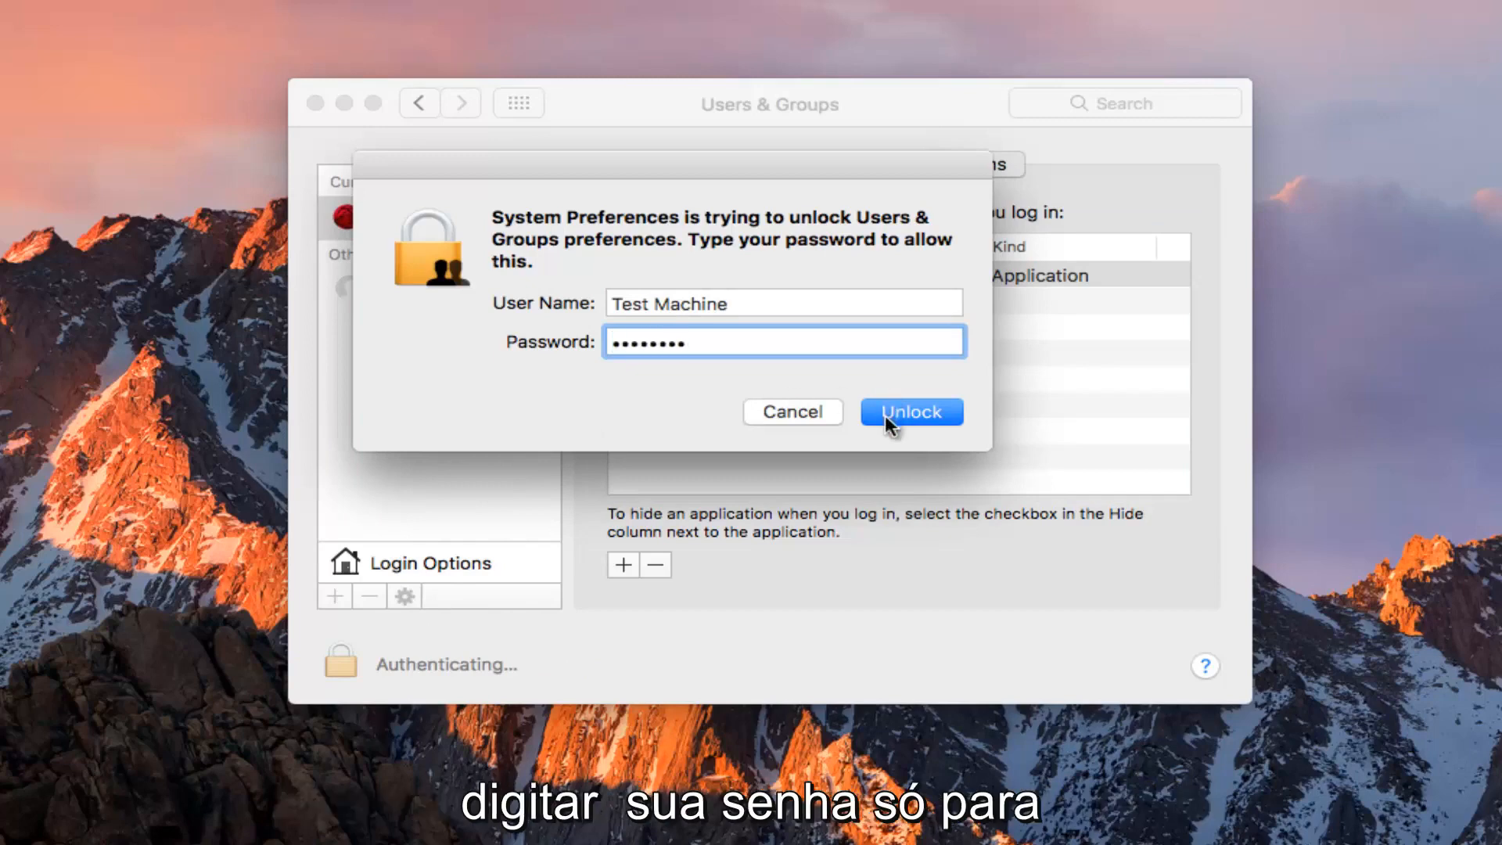
{"action": "left_click", "coordinate": [911, 411]}
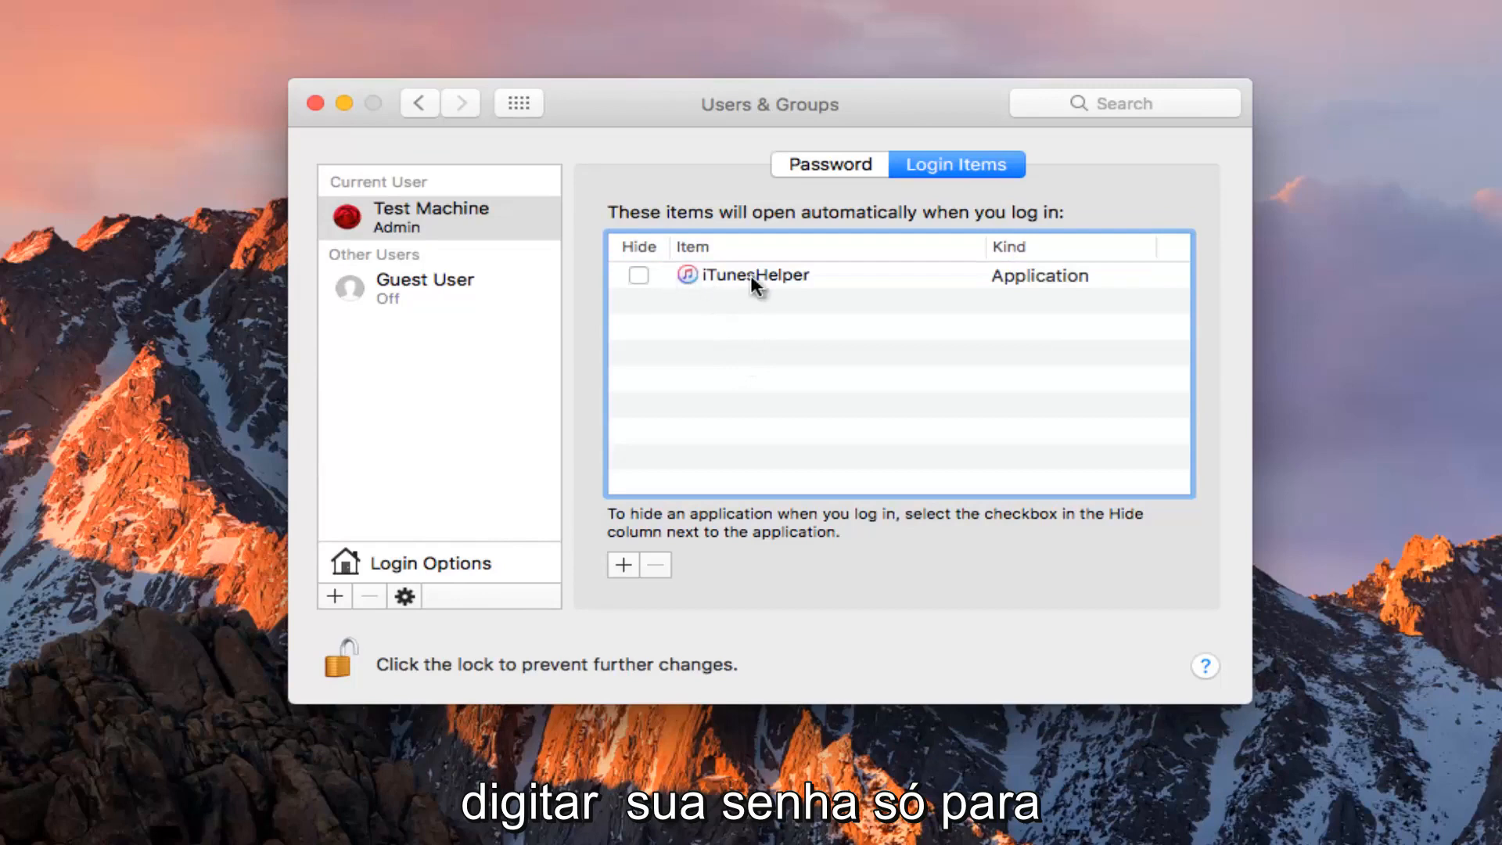
Step: Select iTunesHelper and tick its Hide checkbox in Login Items
{"action": "left_click", "coordinate": [757, 276]}
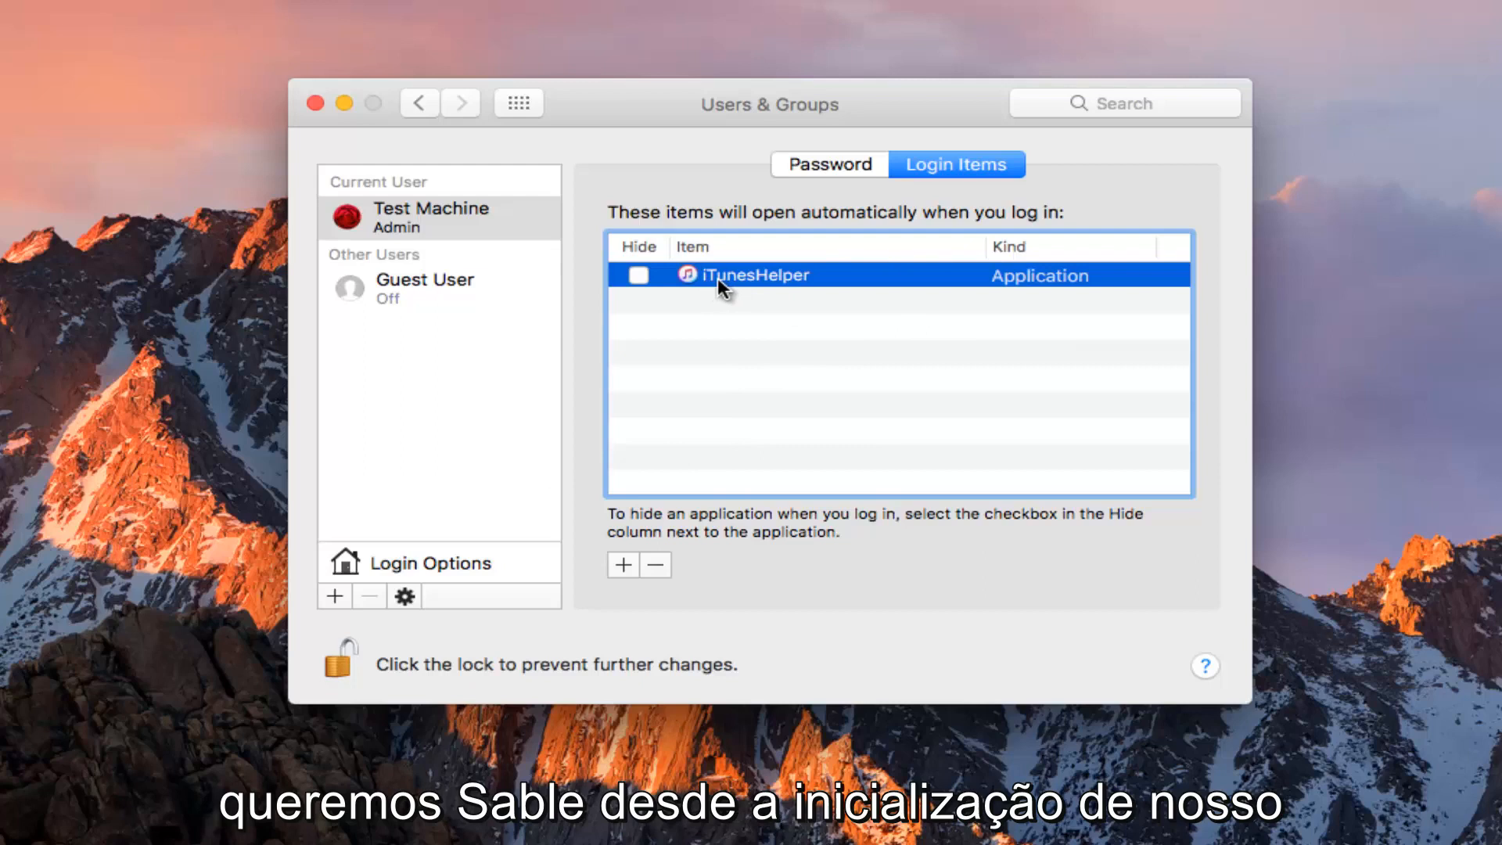
{"action": "left_click", "coordinate": [639, 275]}
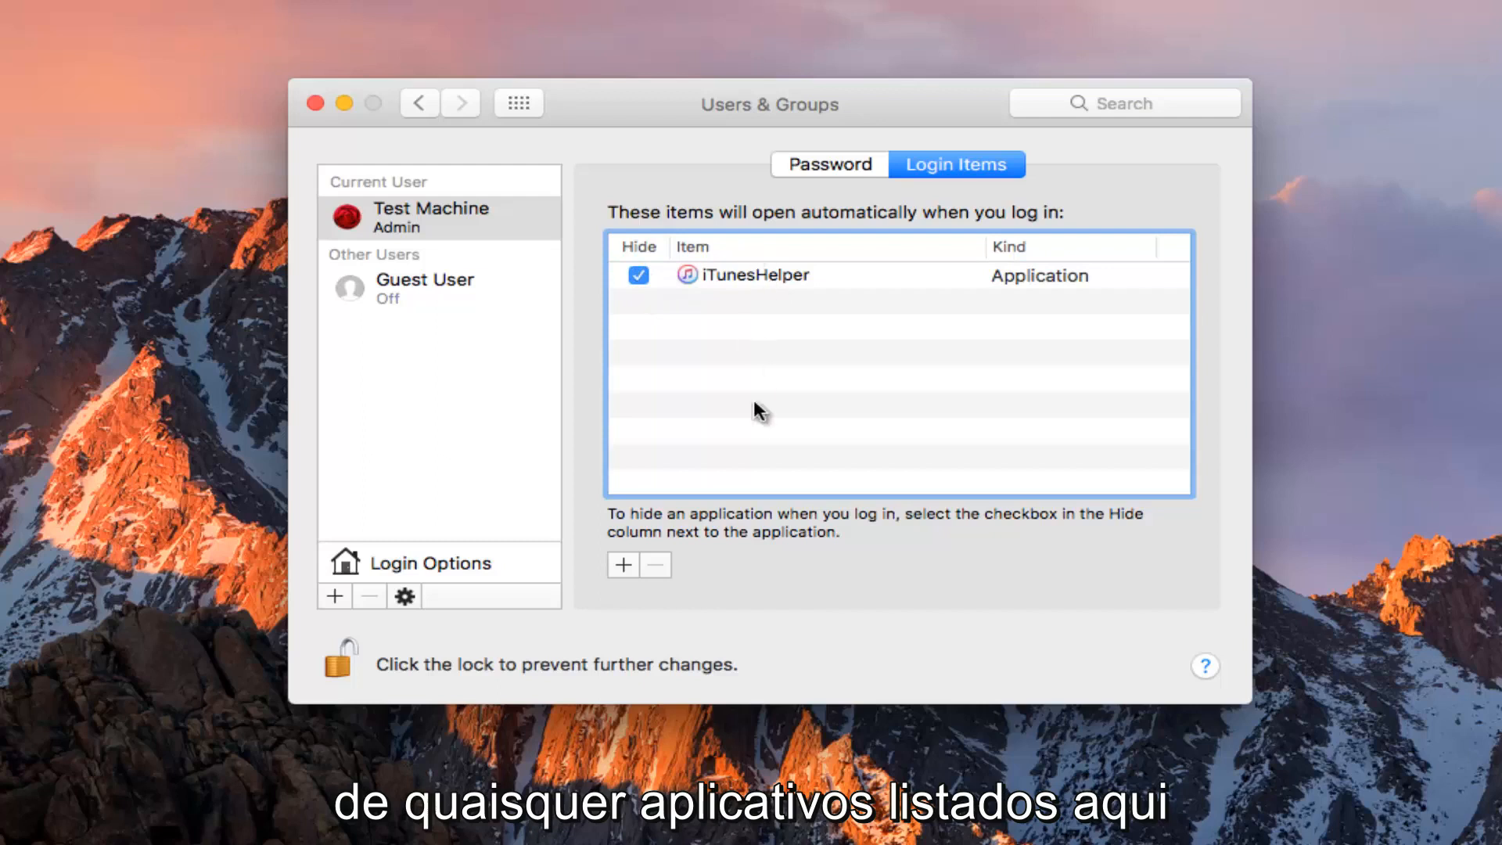
{"action": "mouse_move", "coordinate": [1121, 248]}
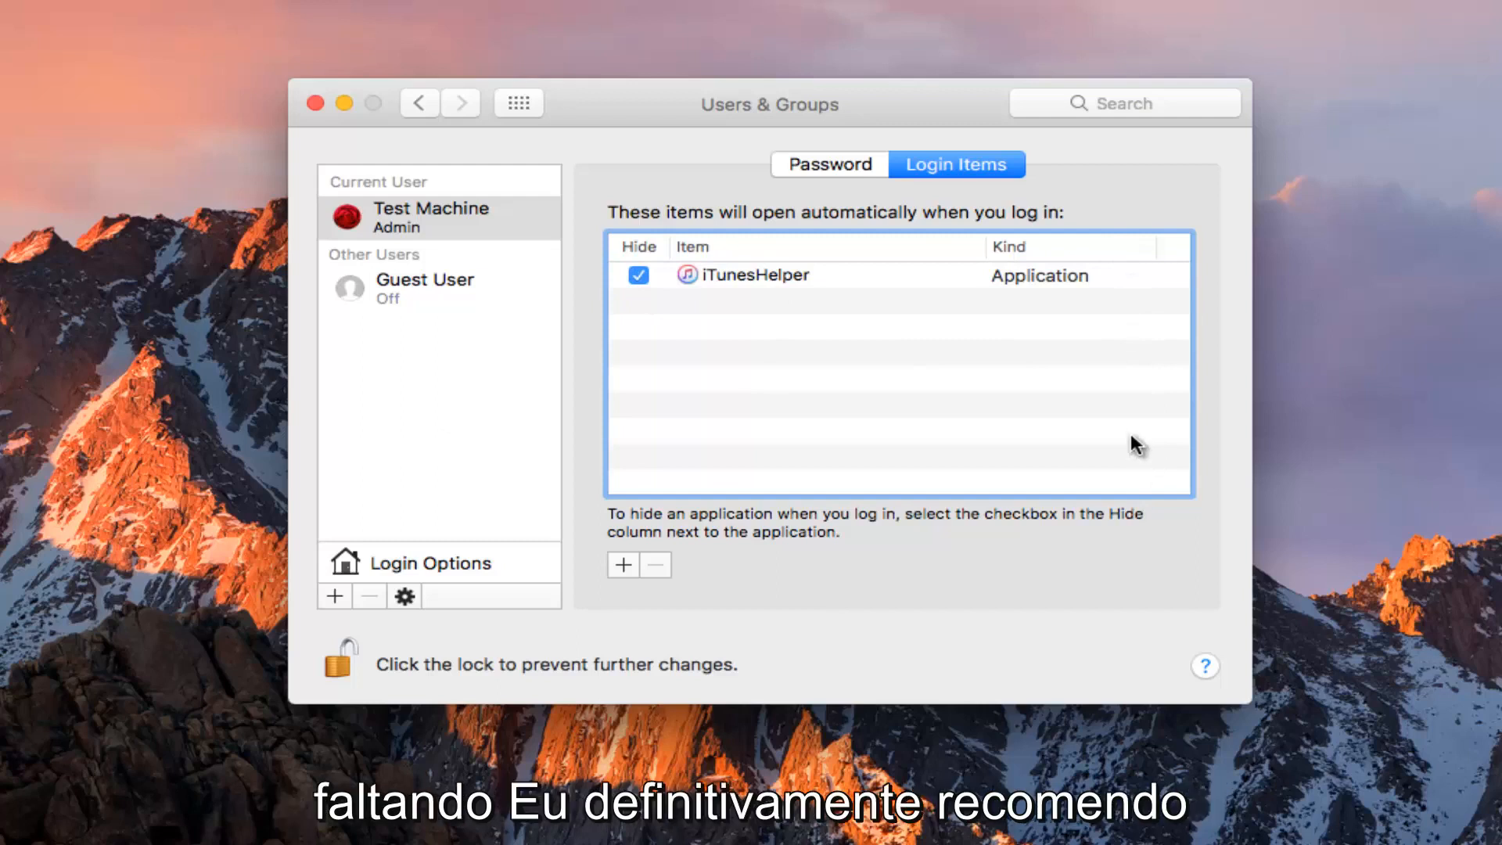
{"action": "mouse_move", "coordinate": [977, 362]}
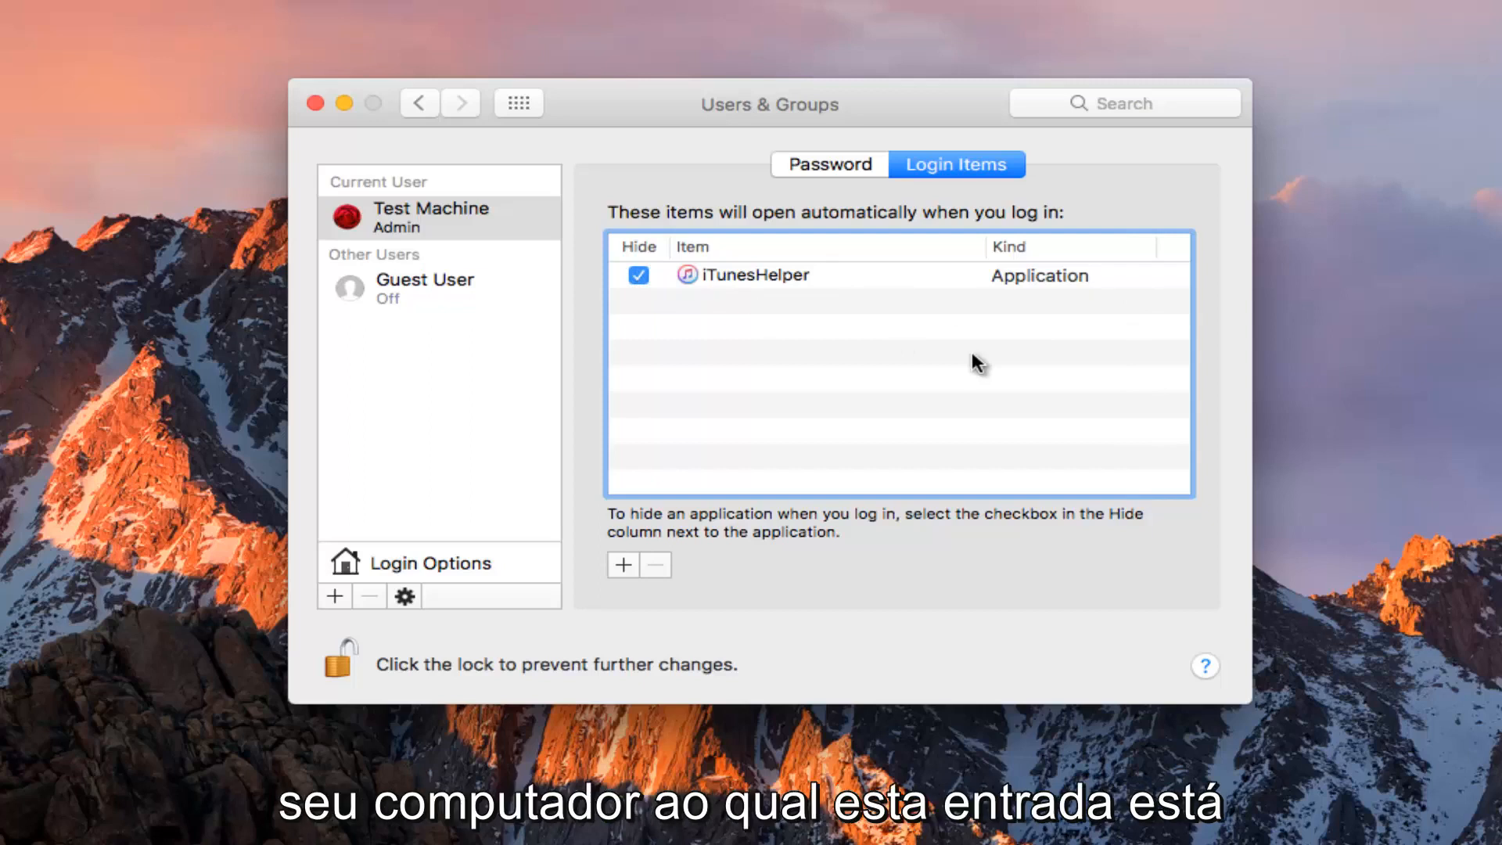
{"action": "mouse_move", "coordinate": [917, 404]}
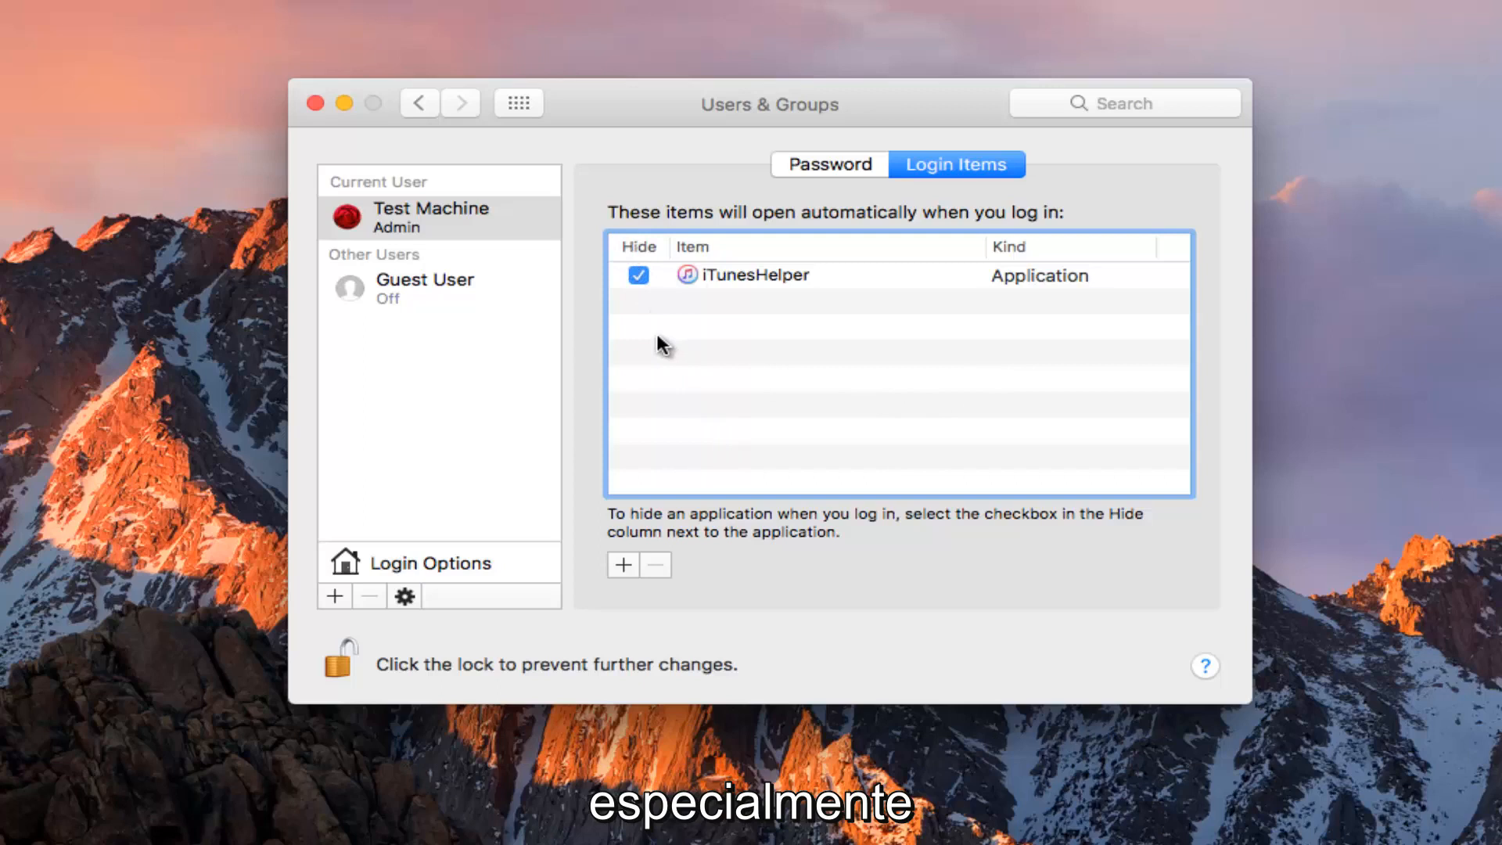
{"action": "mouse_move", "coordinate": [751, 342]}
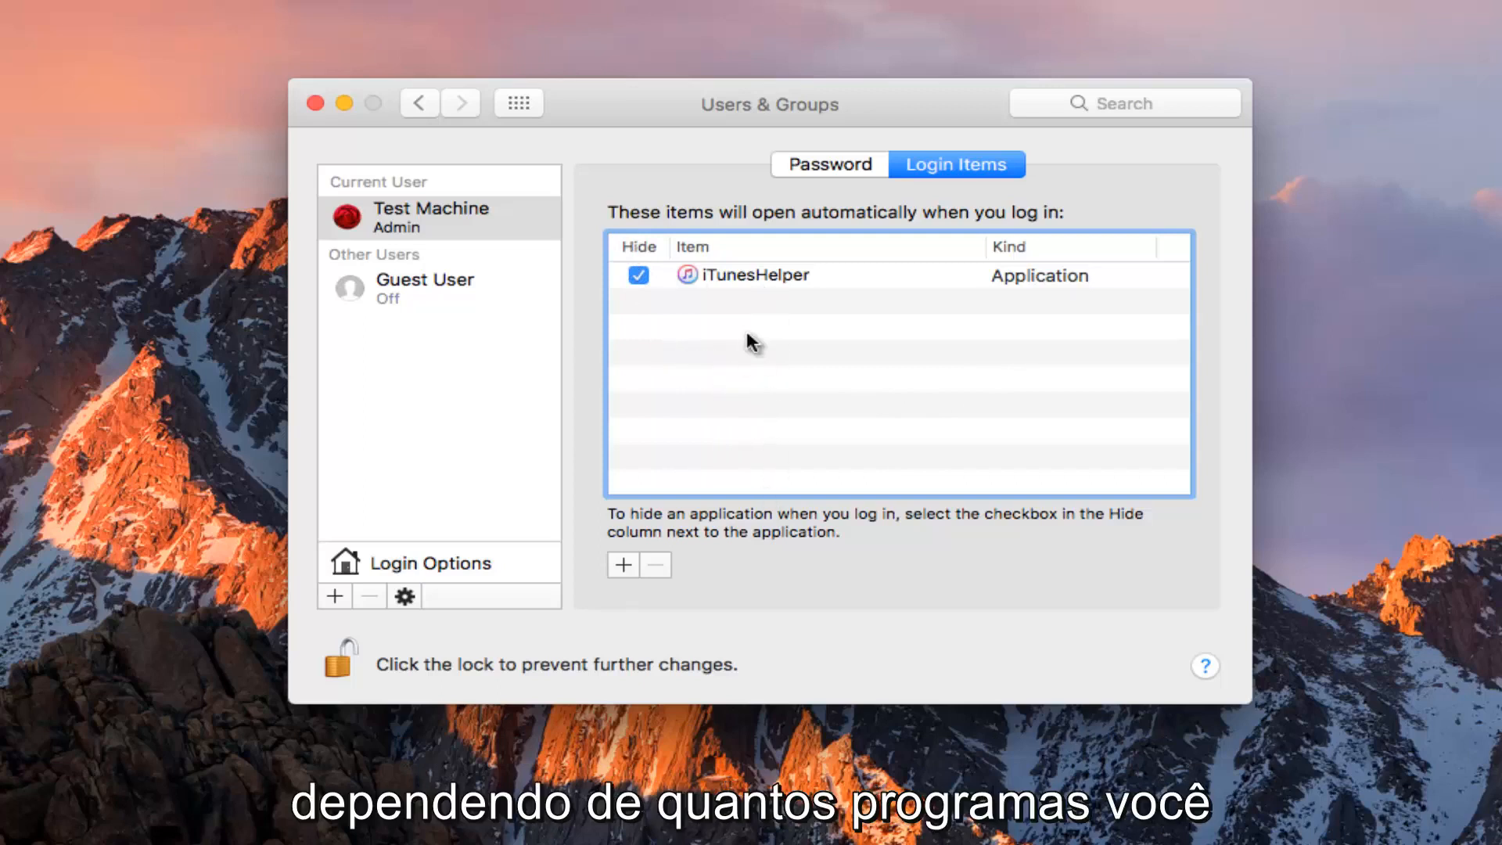
{"action": "mouse_move", "coordinate": [746, 544]}
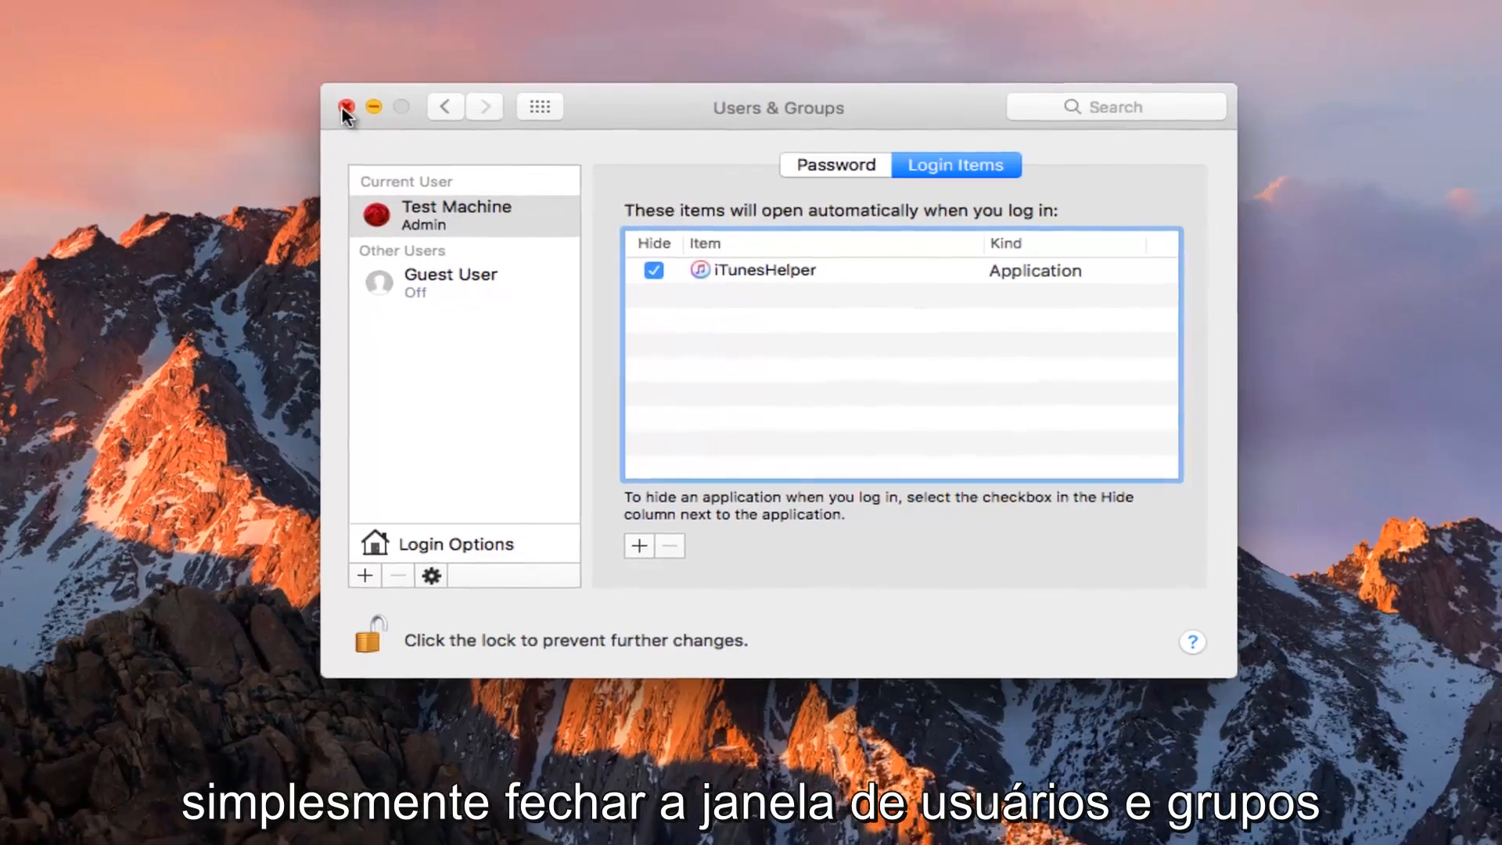
Step: Close the Users & Groups window with its red close button
{"action": "left_click", "coordinate": [345, 107]}
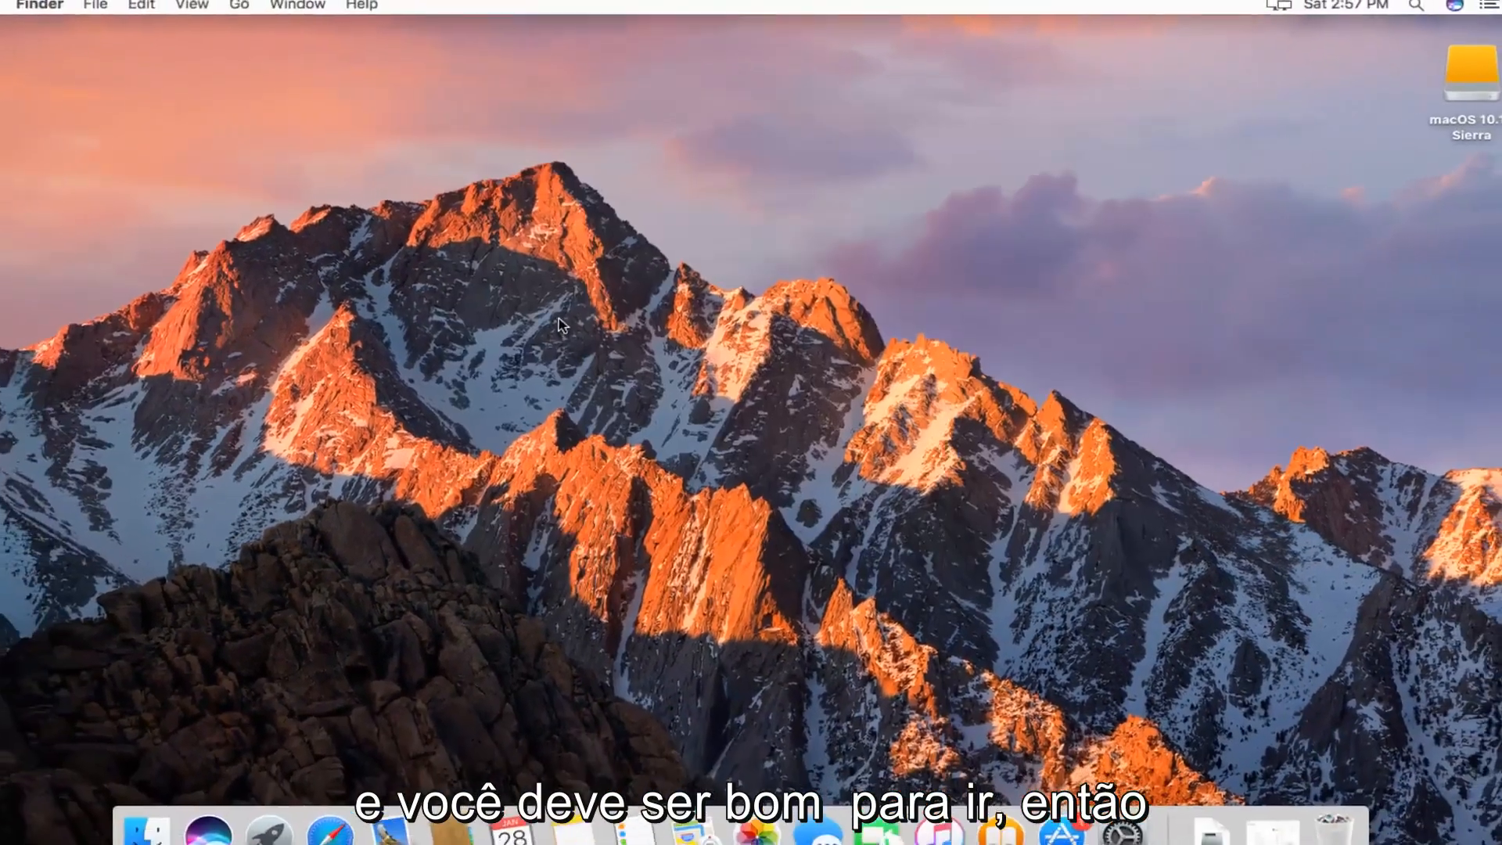